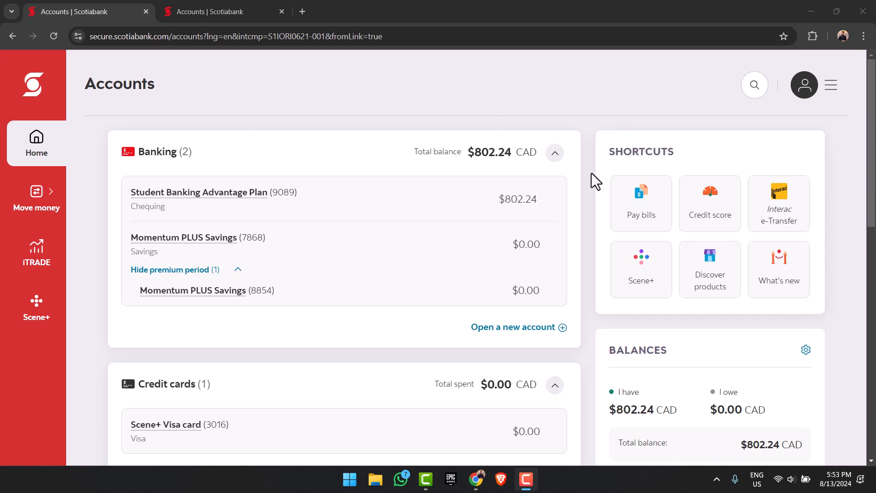
mouse_move(555, 33)
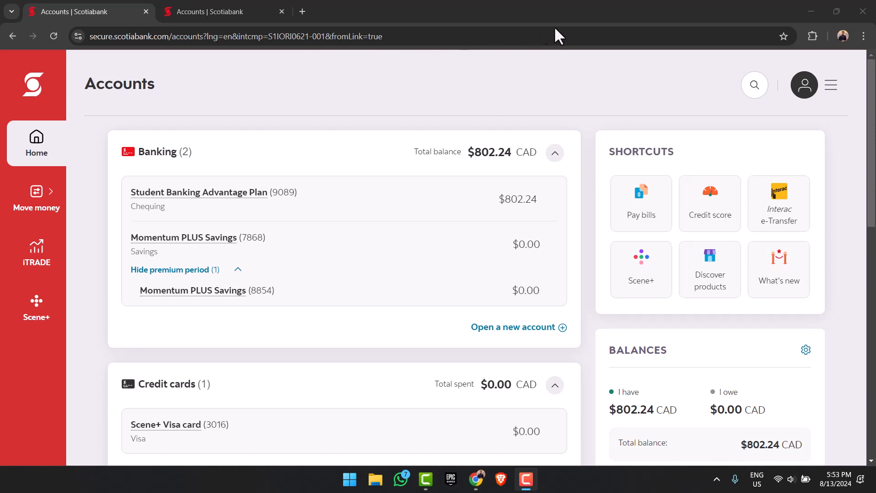
mouse_move(577, 95)
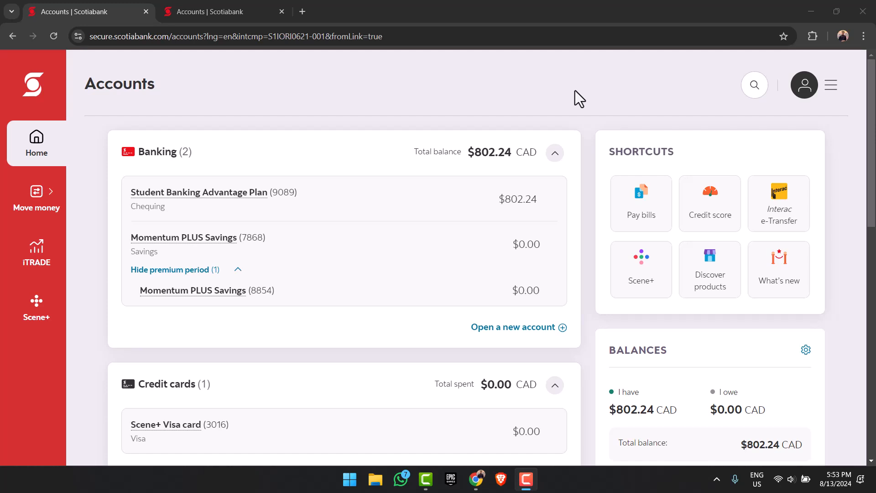
mouse_move(580, 186)
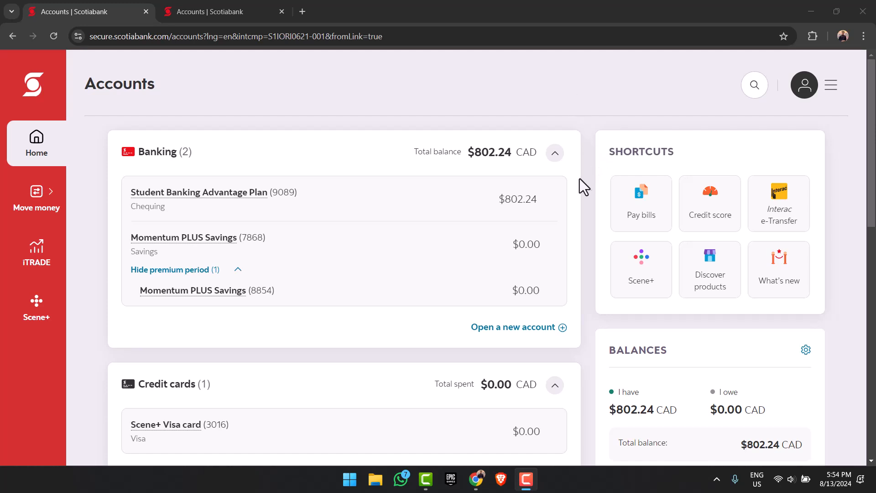
mouse_move(589, 200)
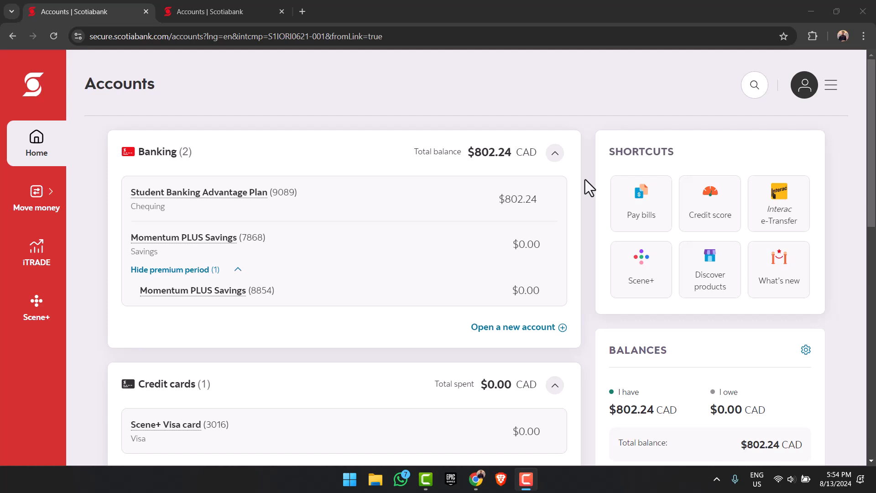
Choose 'Go back to classic view' from the profile menu to show the classic Account Summary
scroll(down, 3)
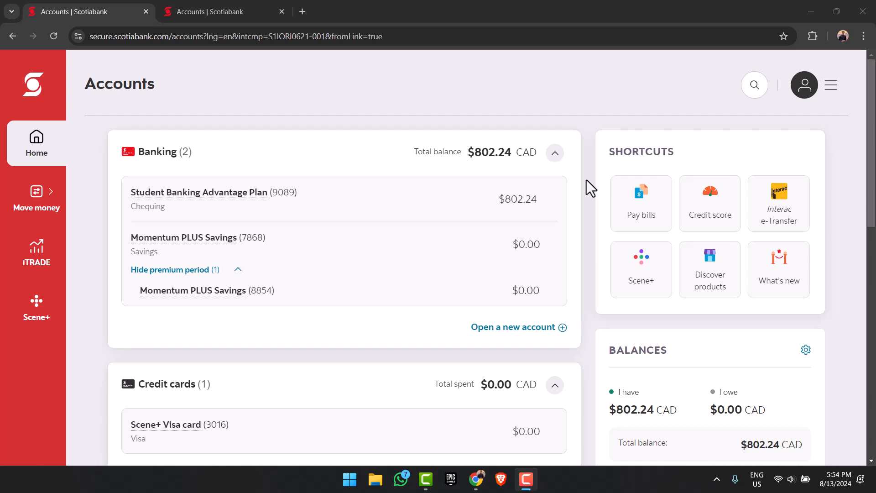
mouse_move(830, 85)
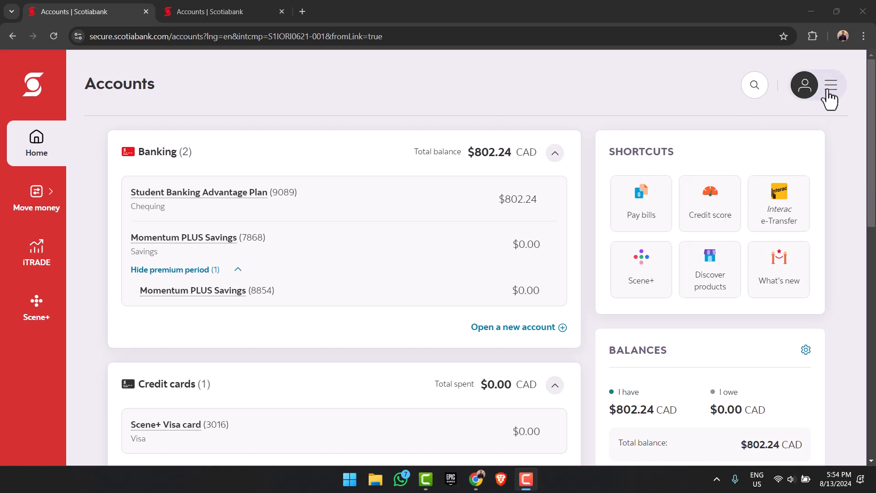
mouse_move(817, 97)
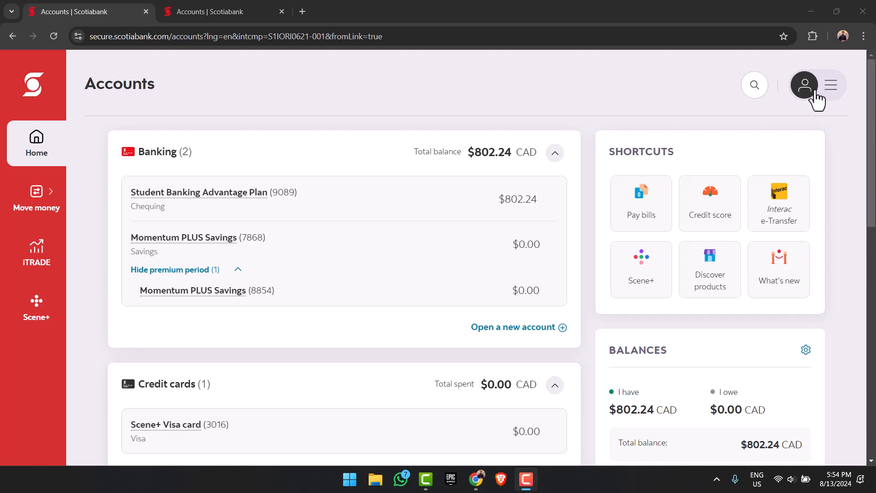
click(804, 85)
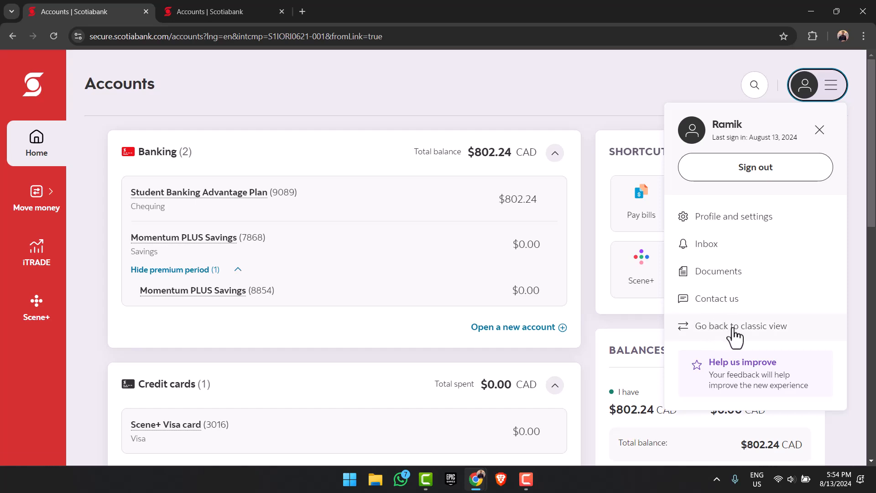
click(740, 326)
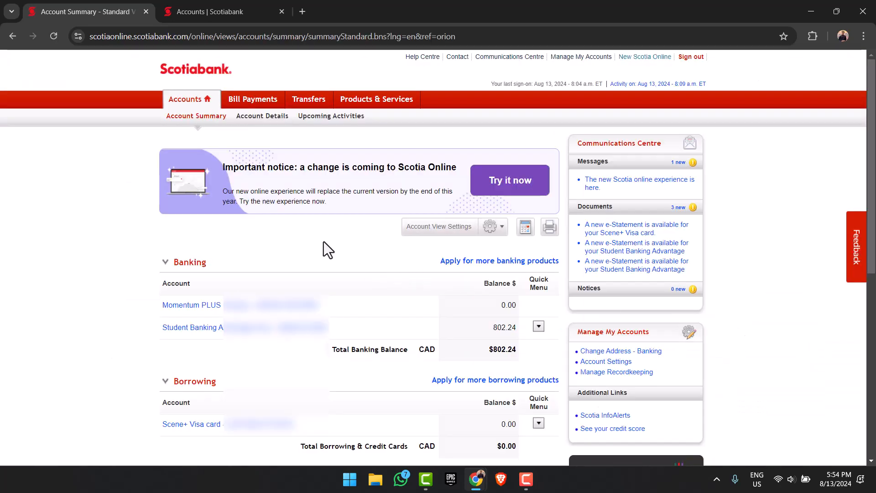
mouse_move(319, 248)
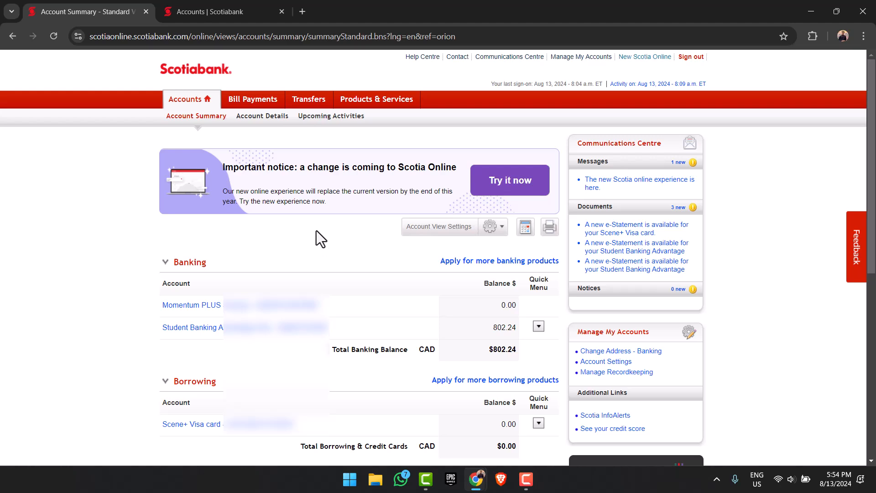
scroll(down, 3)
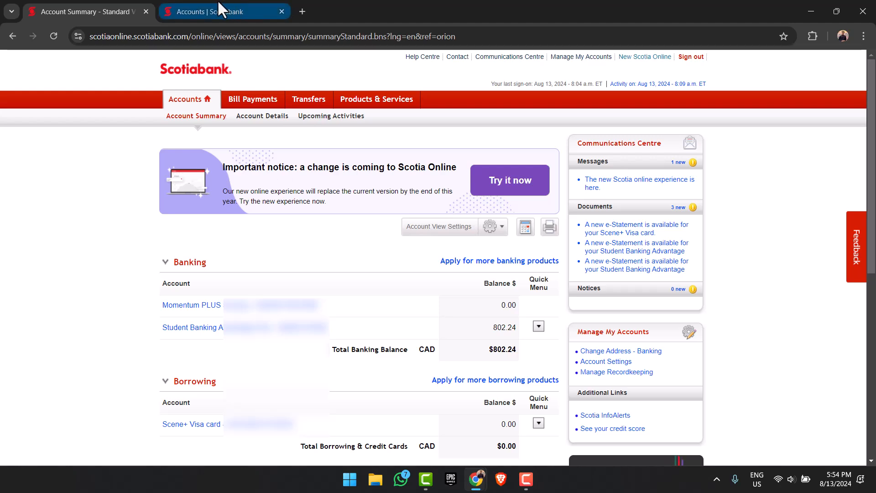
click(86, 12)
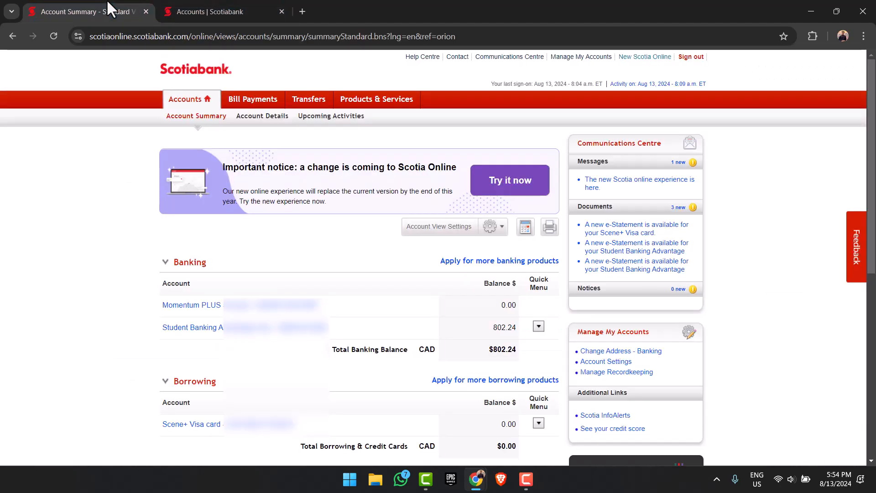
mouse_move(113, 220)
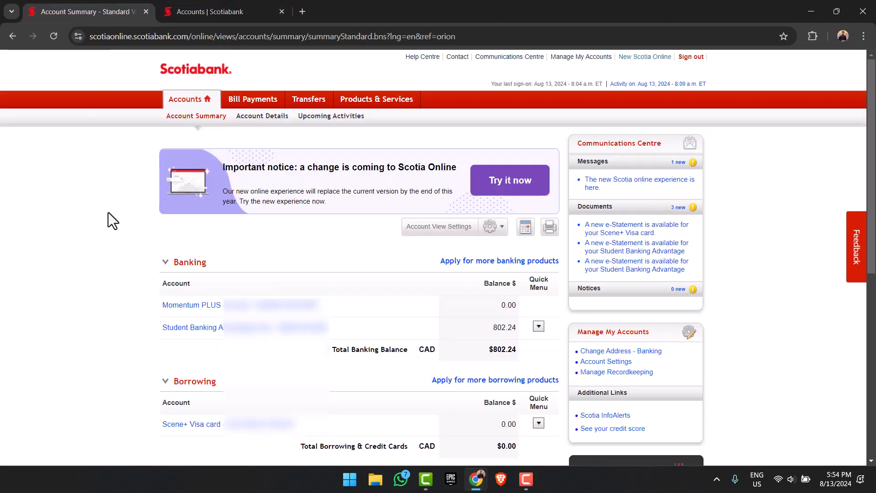